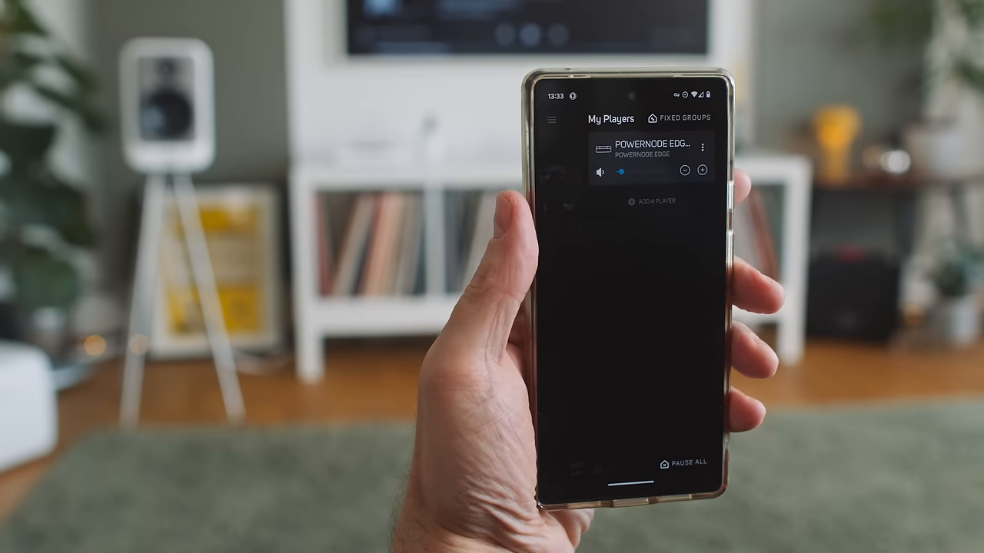
Step: Reach the PowerNode Edge's Audio Settings from the My Players screen via its options menu
click(701, 148)
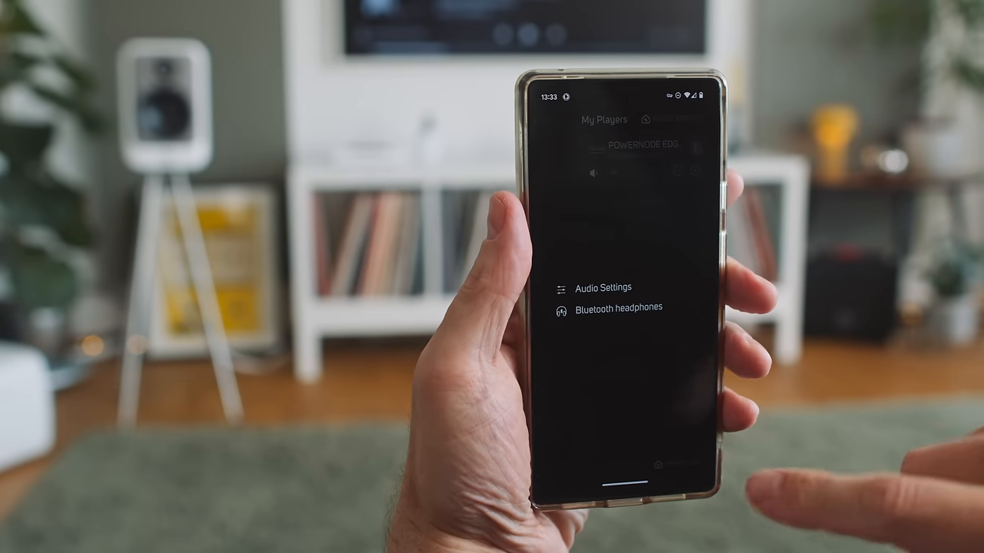
click(618, 307)
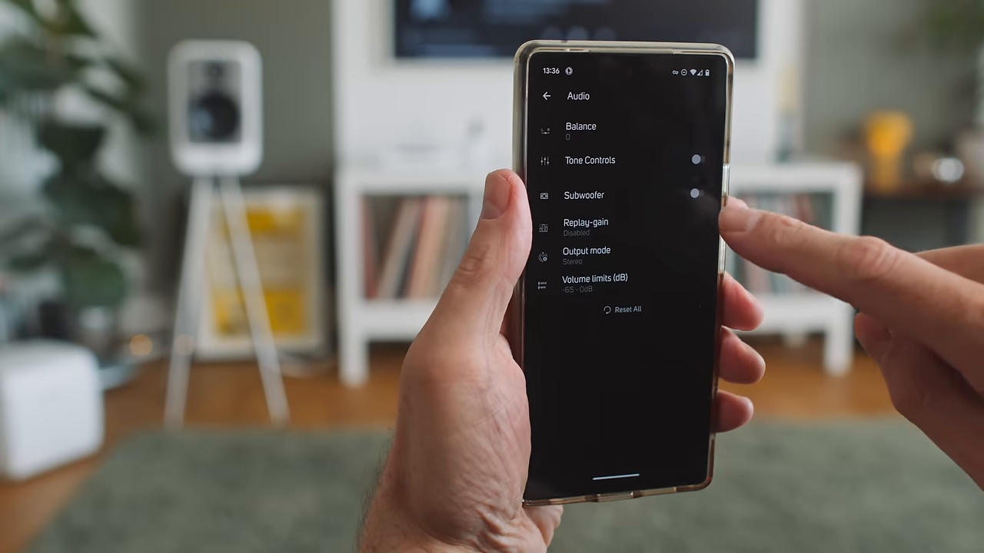
Step: Switch the subwoofer output on and bring up its 40Hz–200Hz crossover slider
click(698, 194)
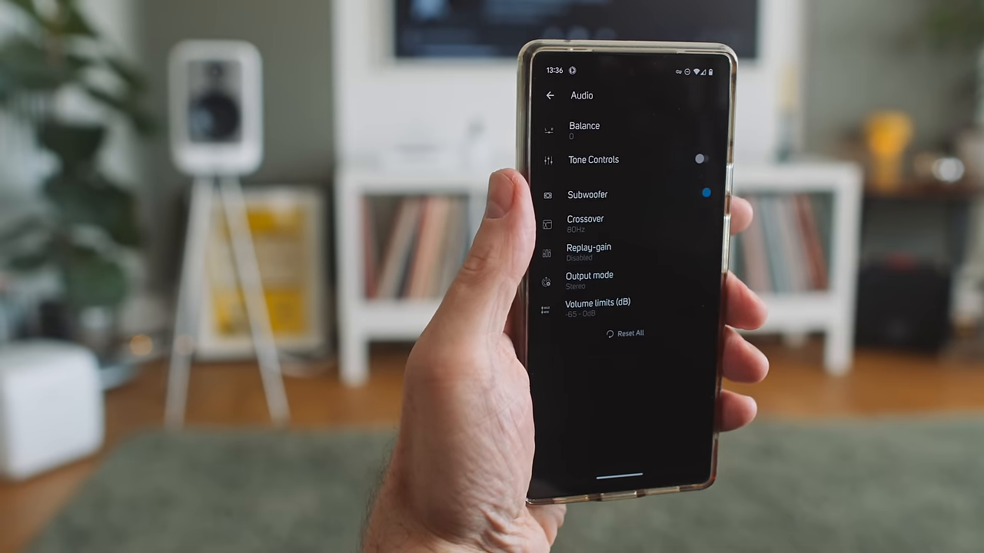
click(586, 223)
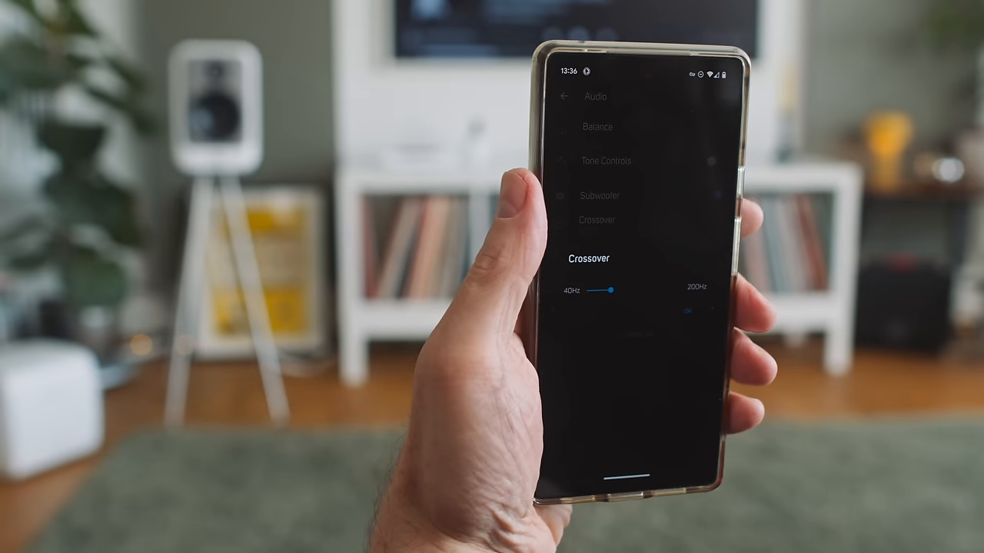